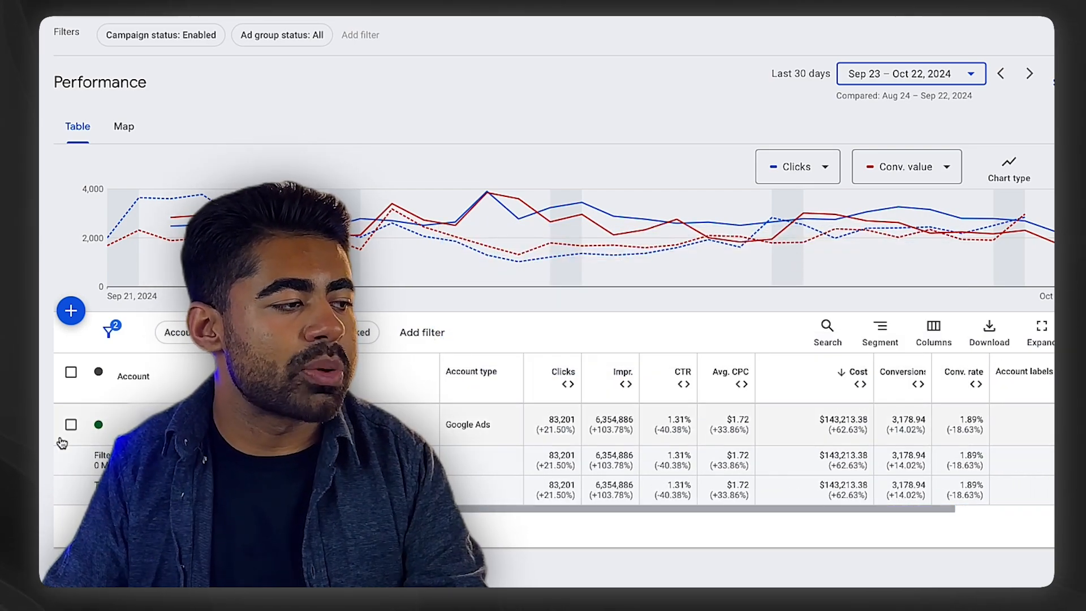
Step: Open the account Insights page from the Insights and reports list
{"action": "scroll", "scroll_direction": "right", "scroll_amount": 3}
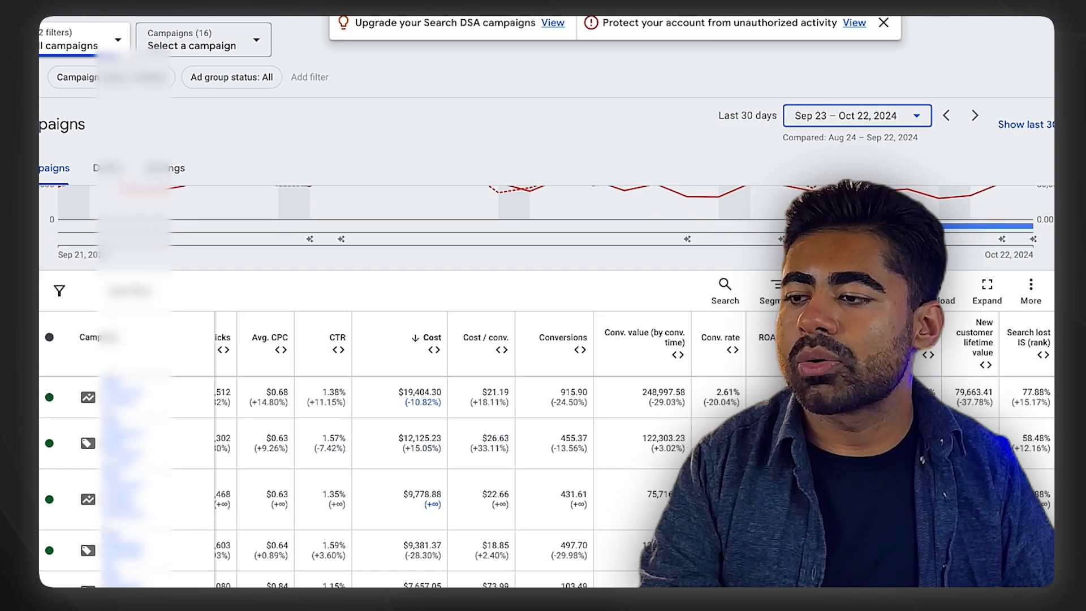
{"action": "scroll", "scroll_direction": "down", "scroll_amount": 3}
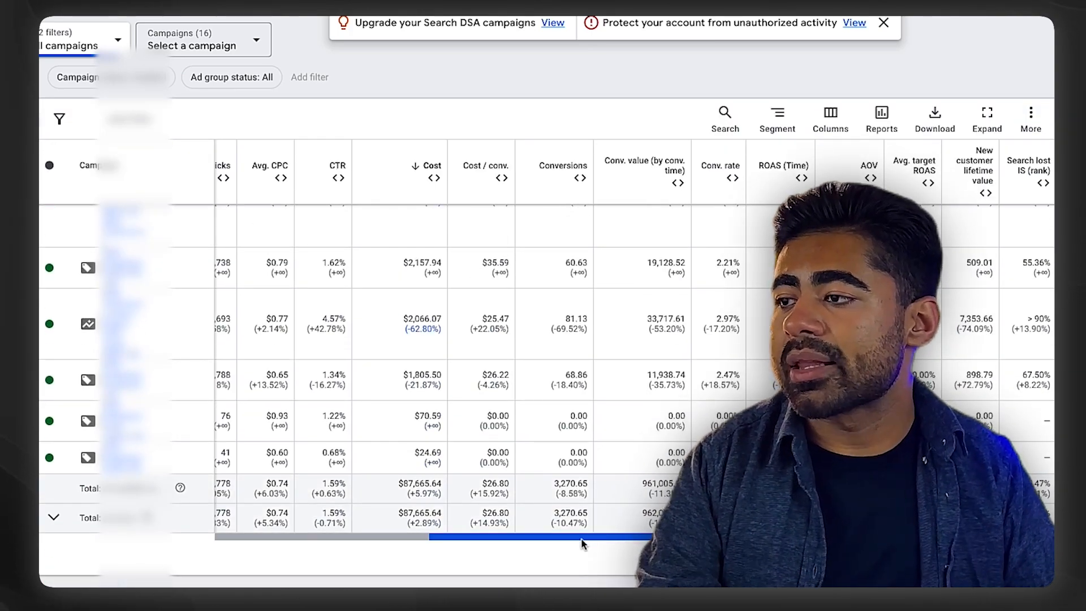
{"action": "scroll", "scroll_direction": "left", "scroll_amount": 3}
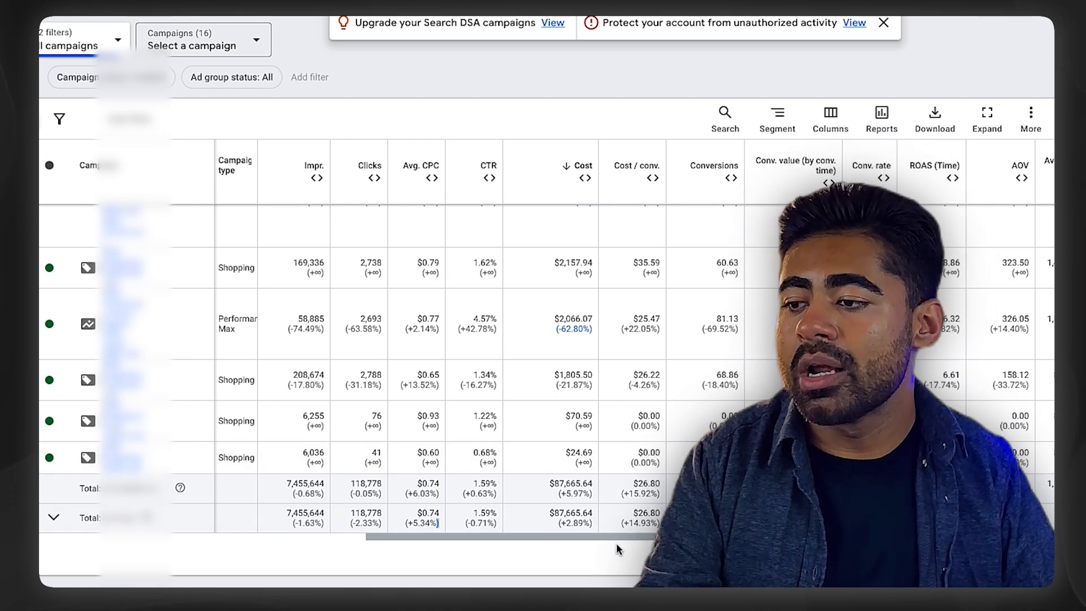
{"action": "scroll", "scroll_direction": "right", "scroll_amount": 3}
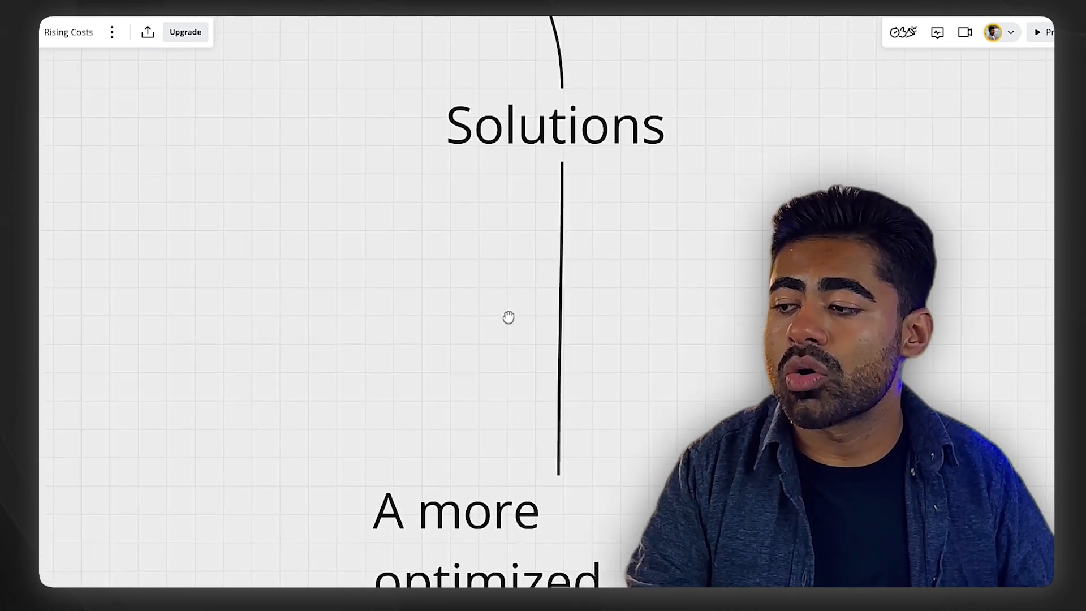
{"action": "scroll", "scroll_direction": "down", "scroll_amount": 3}
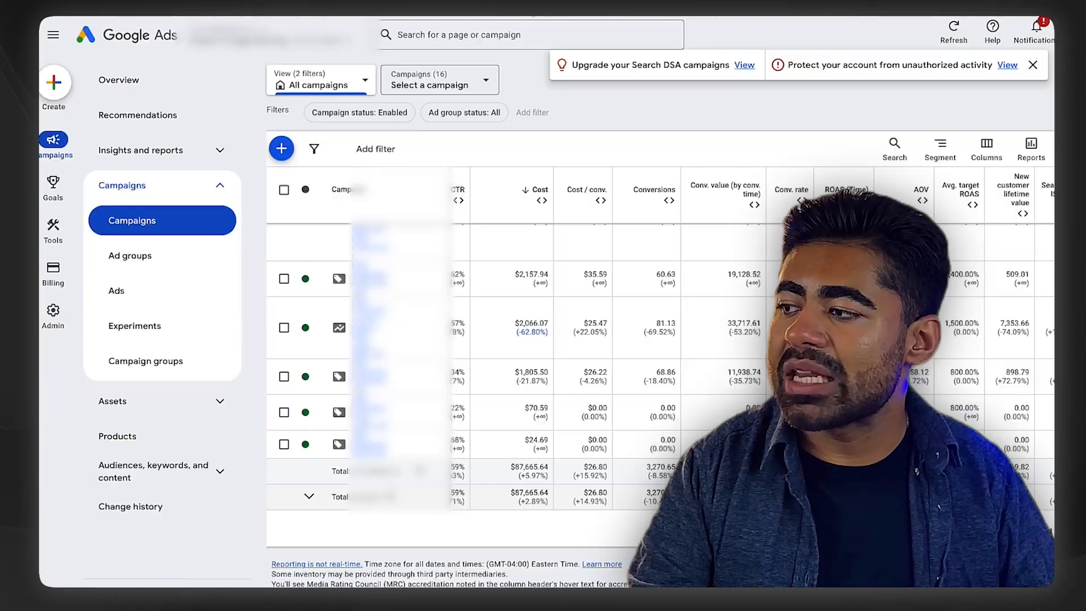
{"action": "left_click", "coordinate": [141, 149]}
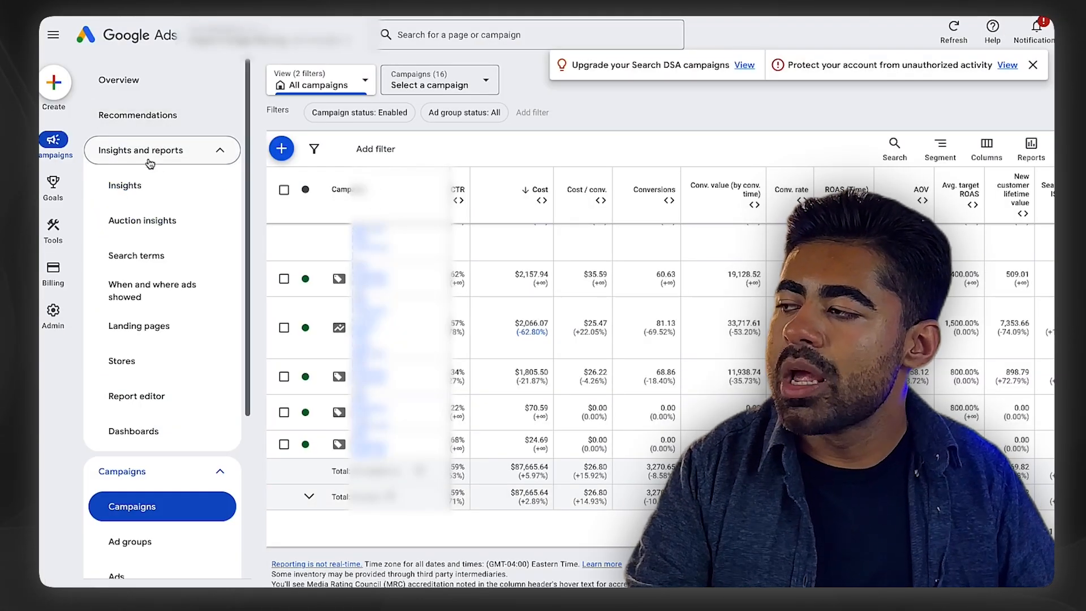
{"action": "left_click", "coordinate": [125, 185]}
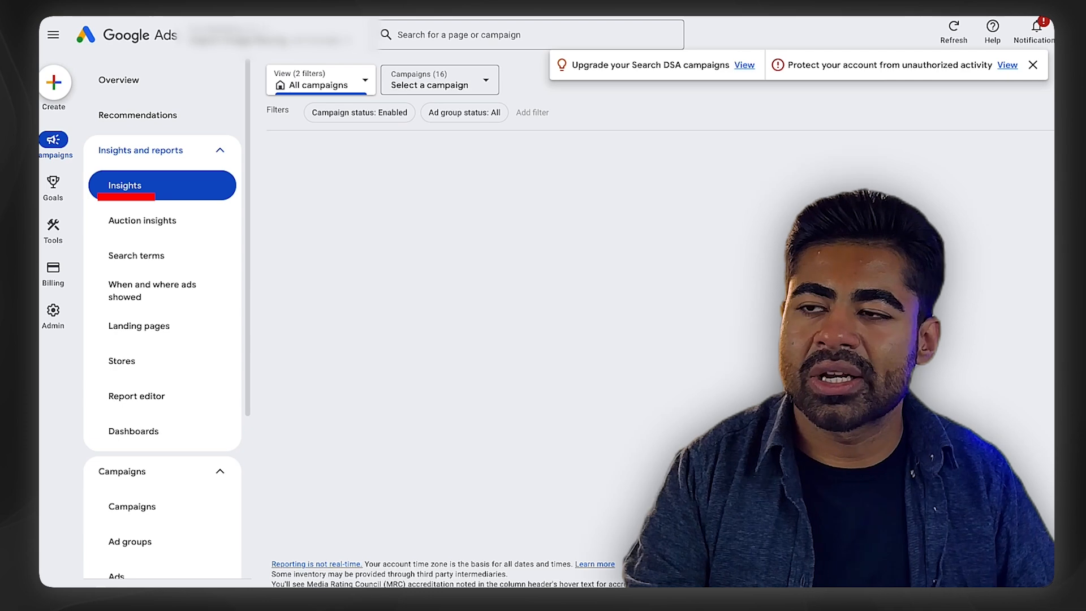
{"action": "left_click", "coordinate": [124, 185]}
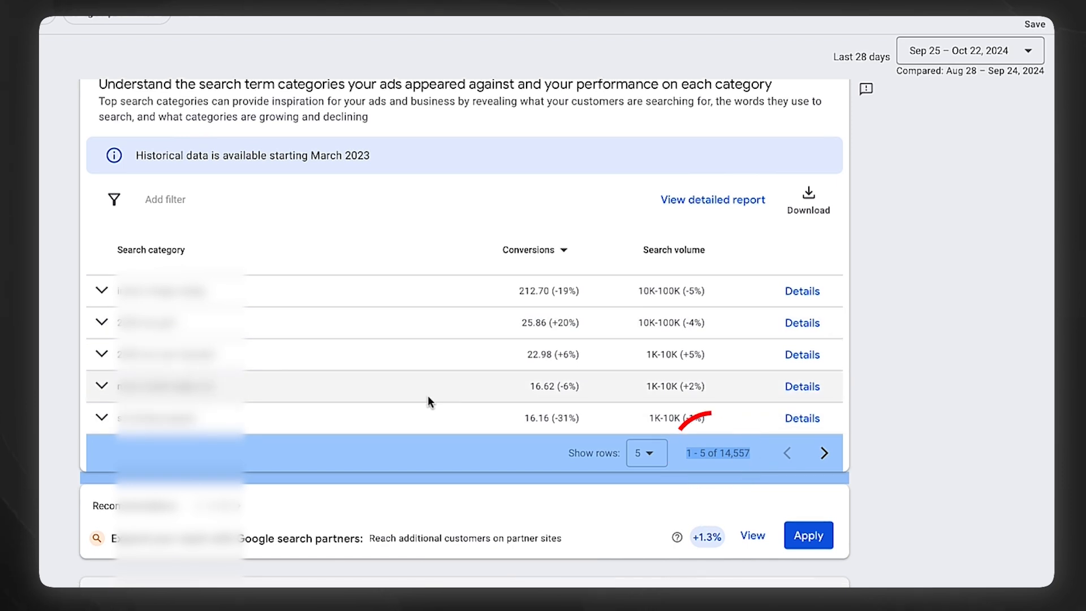
Step: Scroll past the Asset Insight cards to the United States search trend charts
{"action": "scroll", "scroll_direction": "down", "scroll_amount": 3}
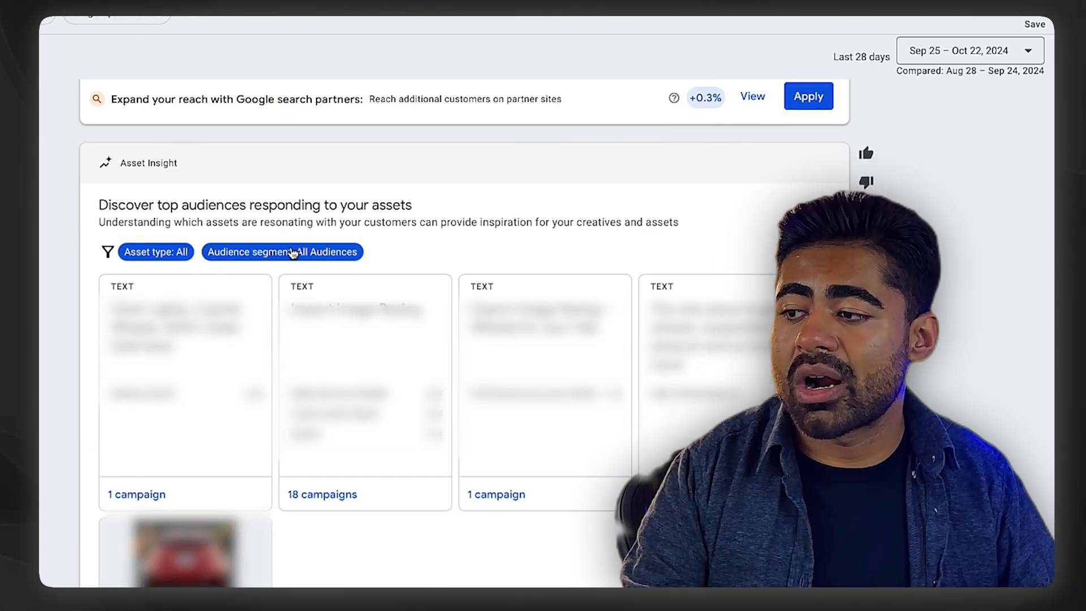
{"action": "scroll", "scroll_direction": "down", "scroll_amount": 3}
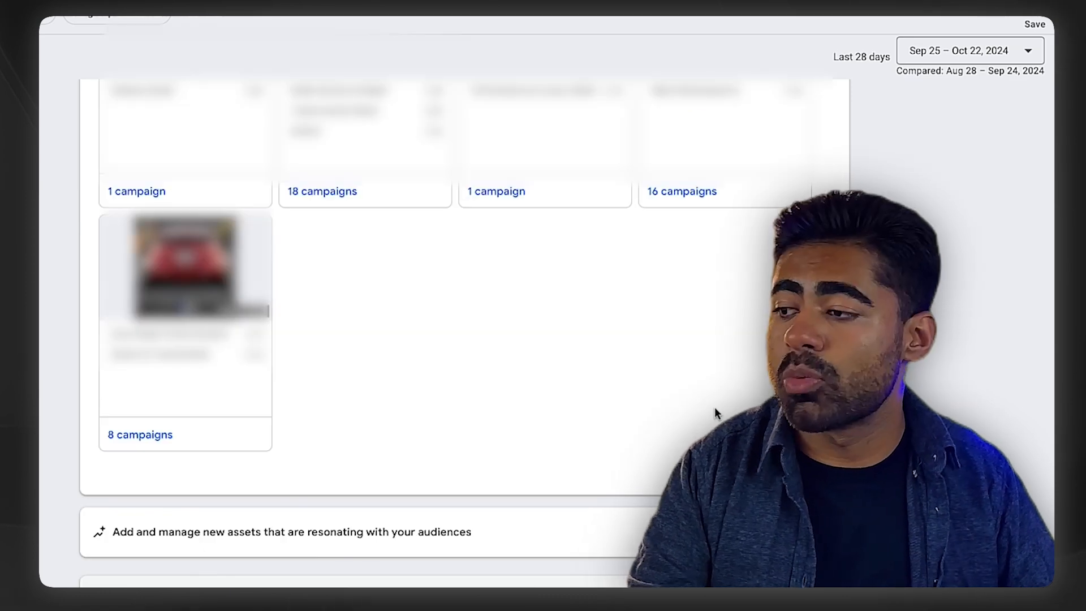
{"action": "scroll", "scroll_direction": "down", "scroll_amount": 3}
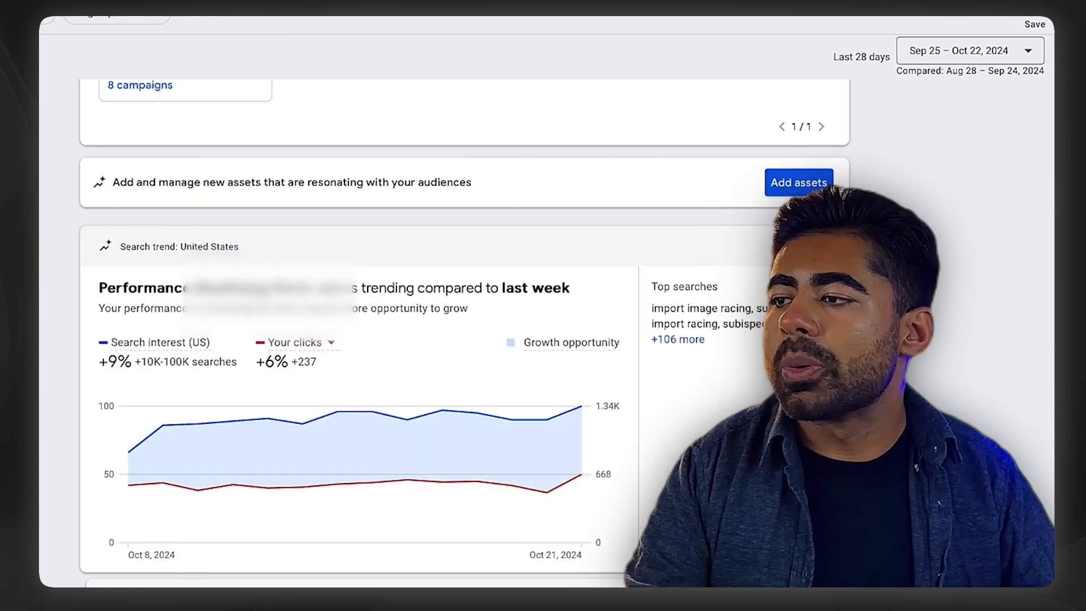
{"action": "scroll", "scroll_direction": "down", "scroll_amount": 3}
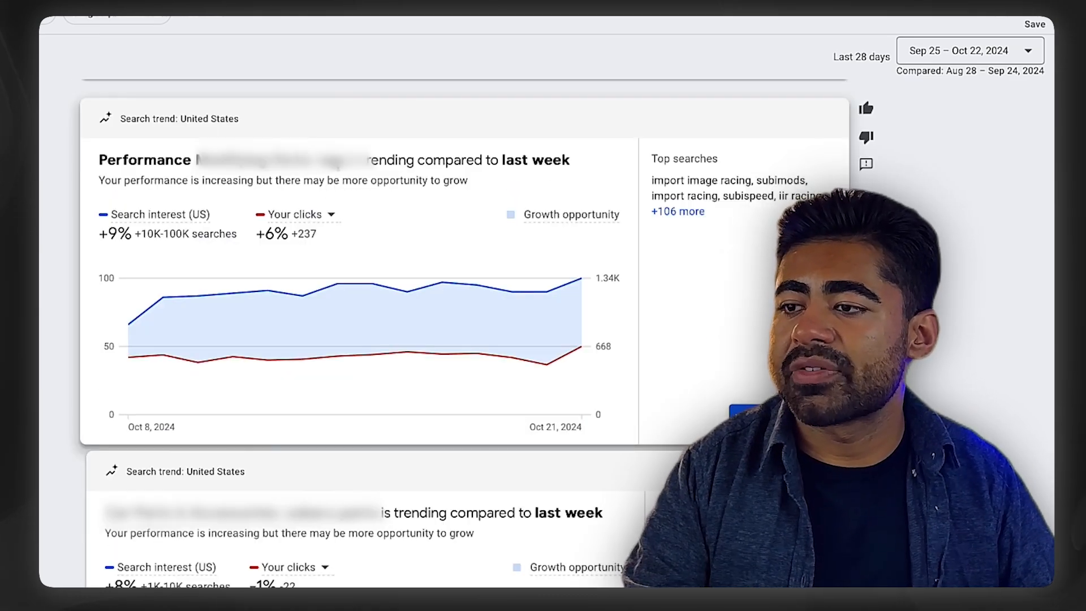
{"action": "scroll", "scroll_direction": "down", "scroll_amount": 3}
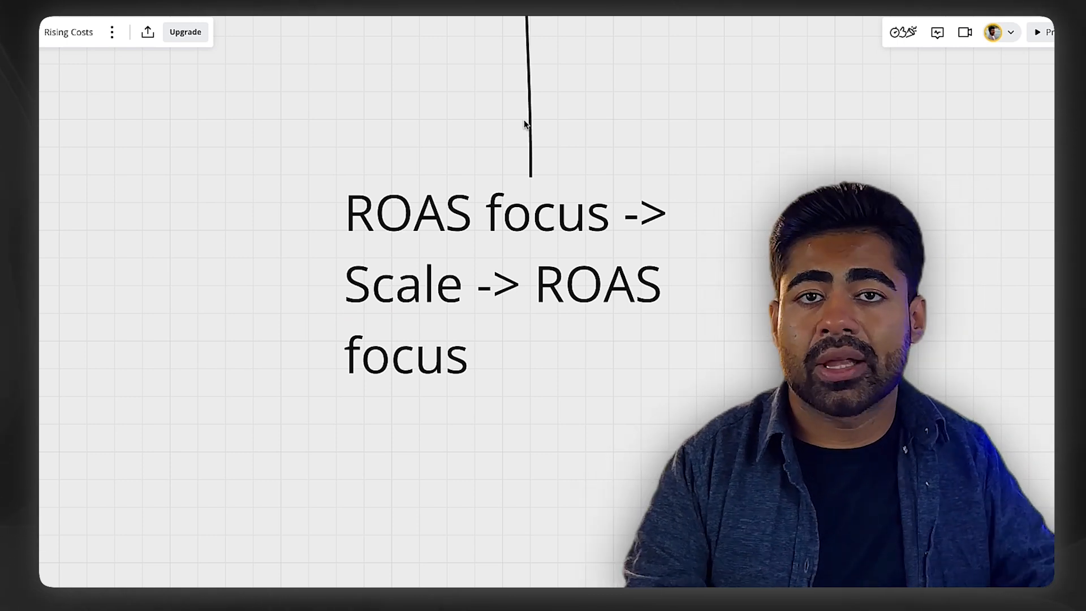
Step: Zoom in on the 'ROAS focus -> Scale -> ROAS focus' cycle on the Rising Costs board
{"action": "double_click", "coordinate": [503, 282]}
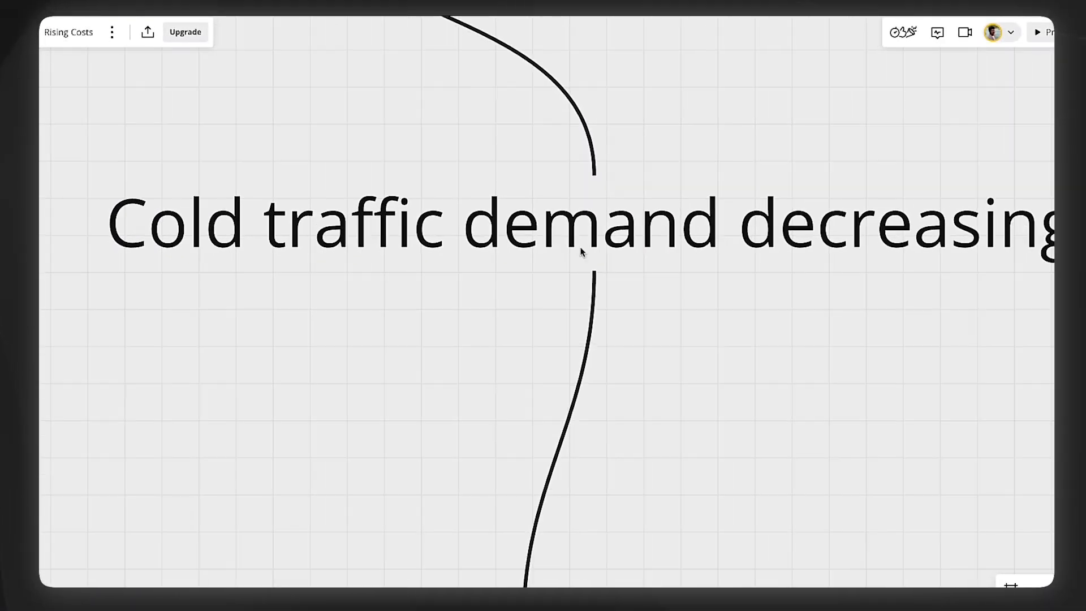
{"action": "mouse_move", "coordinate": [483, 282]}
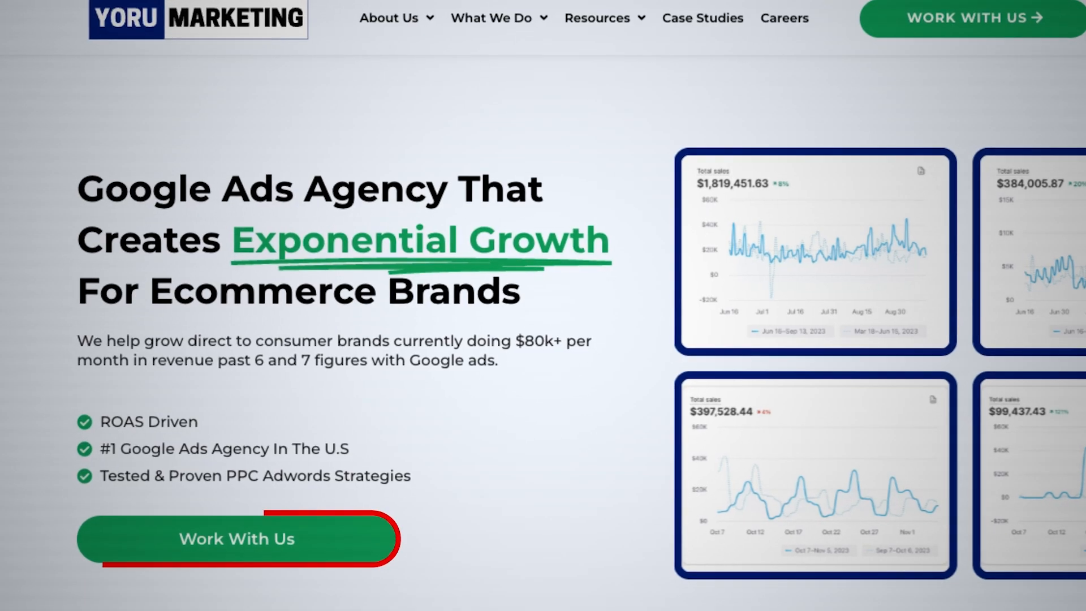
Step: Open the Yoru Marketing agency website's Work With Us contact form
{"action": "left_click", "coordinate": [235, 537]}
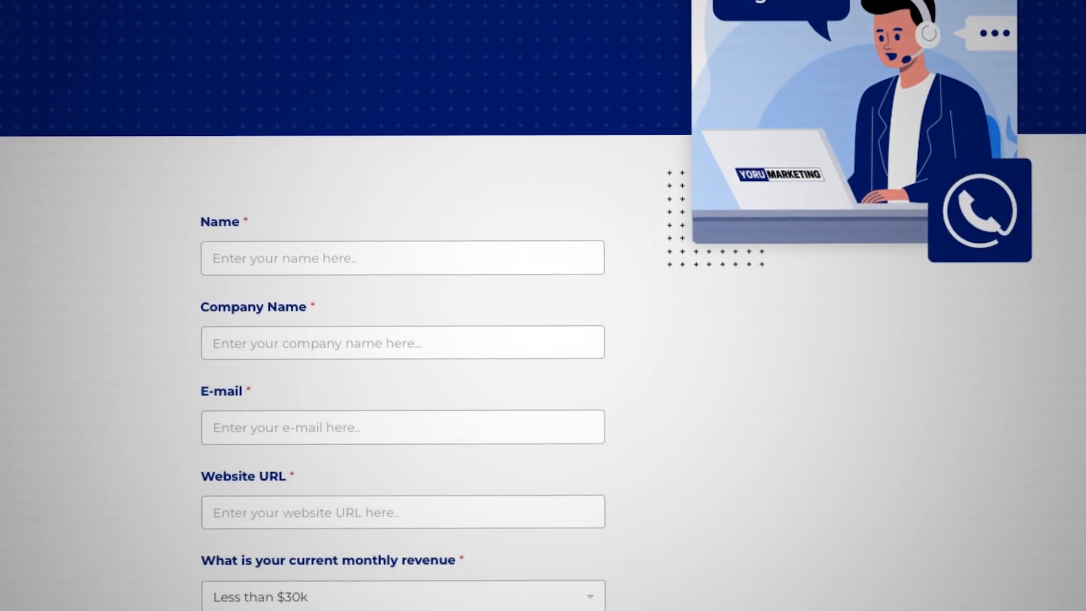